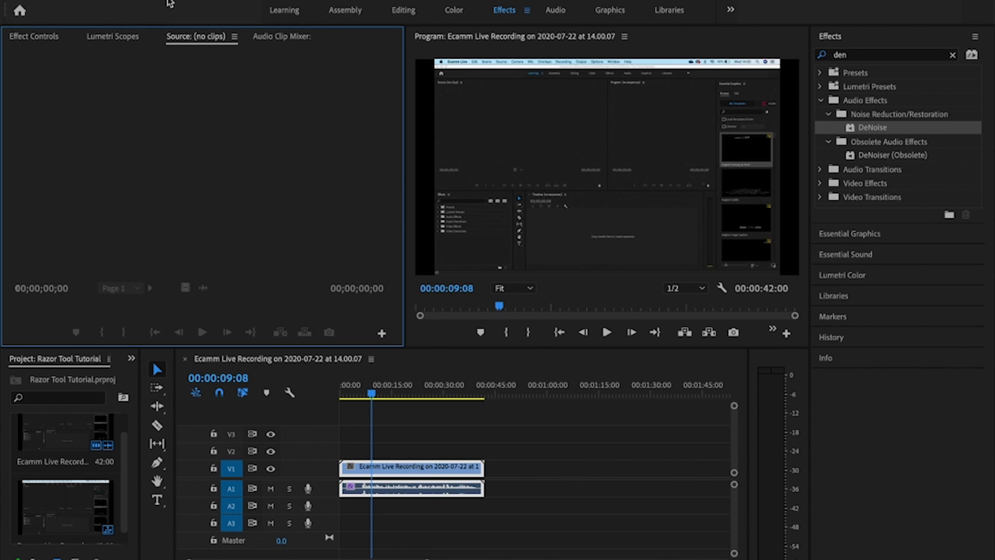
{"action": "mouse_move", "coordinate": [241, 1]}
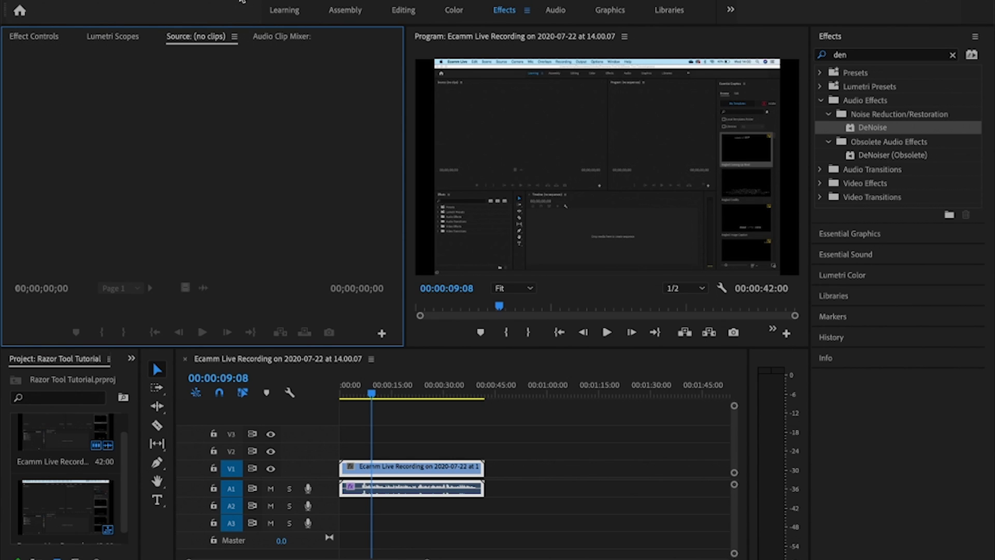
{"action": "mouse_move", "coordinate": [301, 278]}
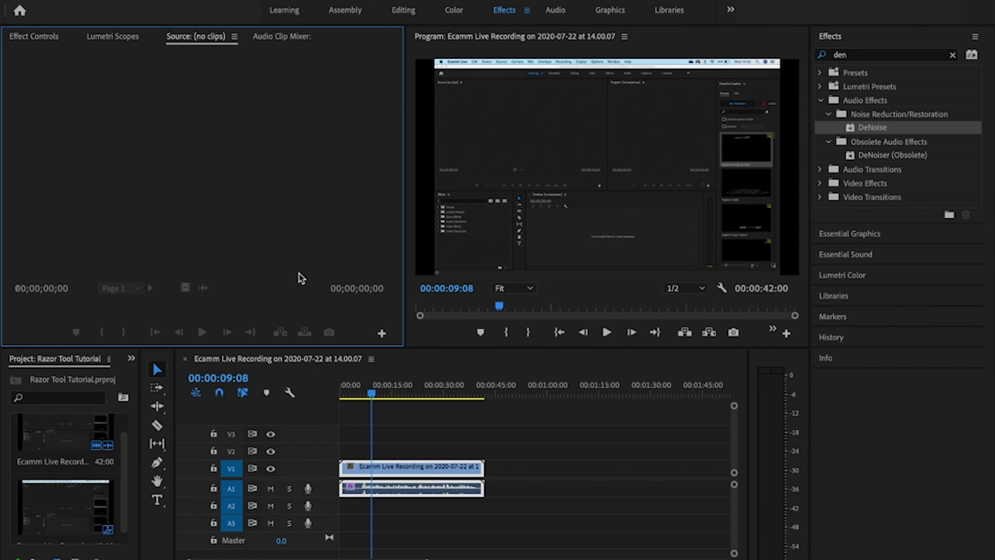
{"action": "mouse_move", "coordinate": [307, 436]}
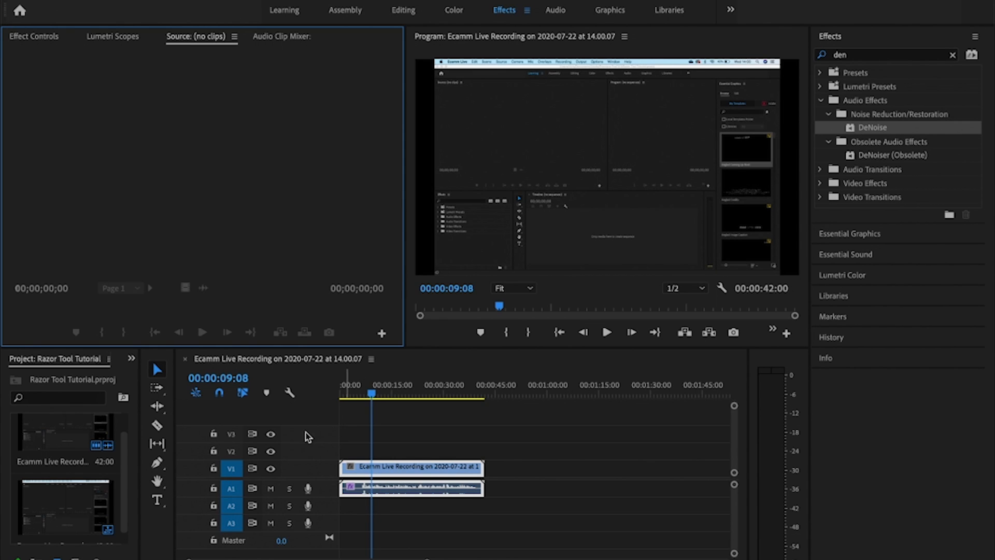
{"action": "mouse_move", "coordinate": [436, 469]}
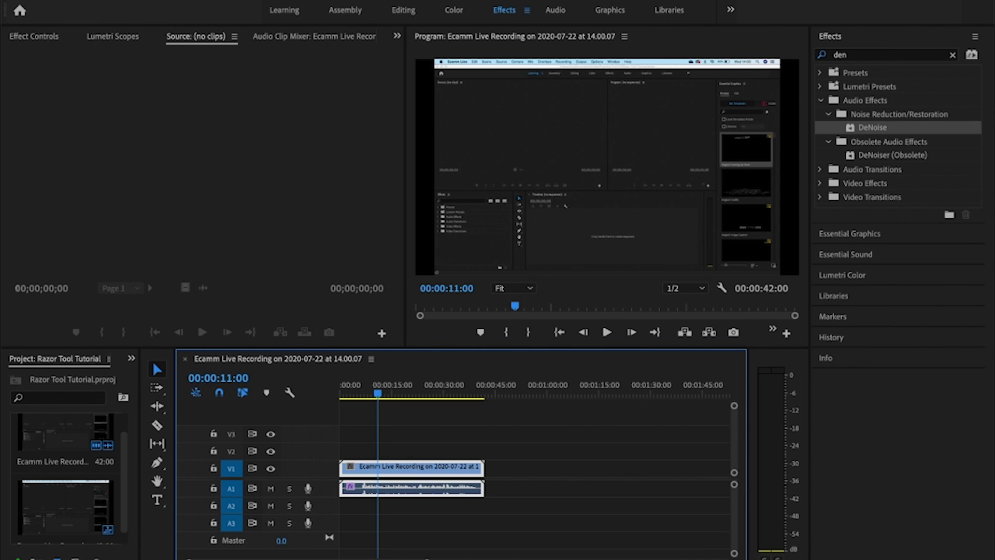
Reveal the Premiere Pro application menu with Preferences and Keyboard Shortcuts entries
{"action": "left_click", "coordinate": [19, 10]}
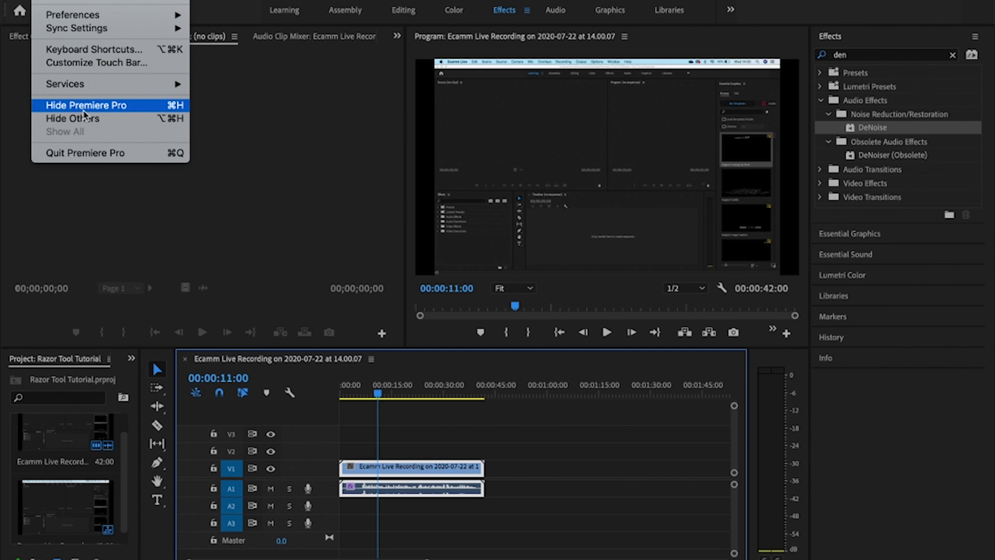
{"action": "mouse_move", "coordinate": [73, 15]}
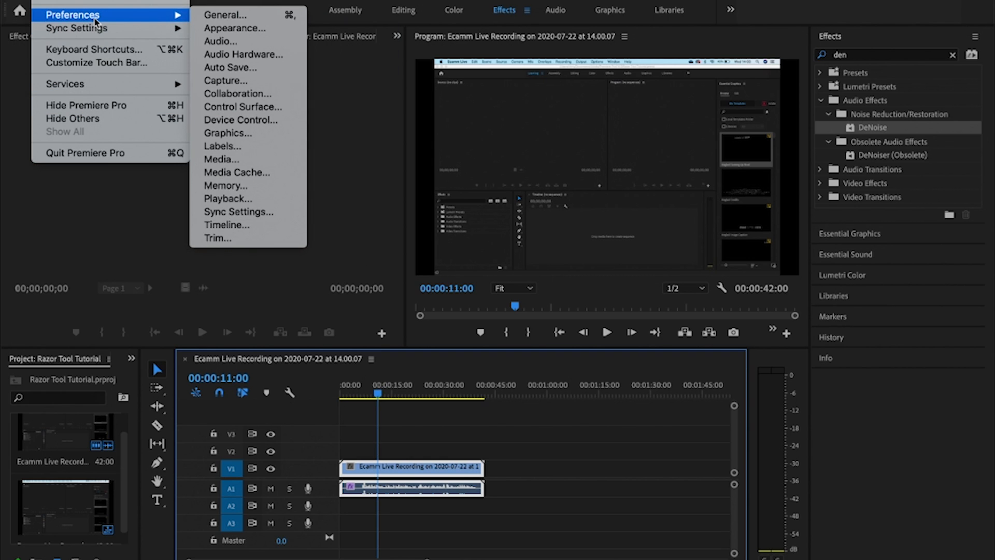
{"action": "mouse_move", "coordinate": [94, 50]}
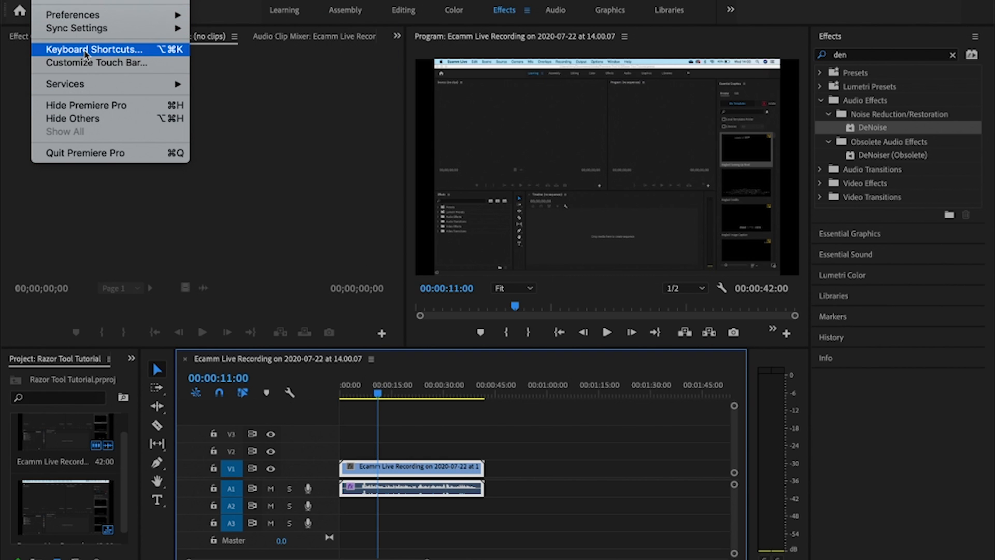
Bring up the Keyboard Shortcuts window showing Razor Tool on C and Selection Tool on V
{"action": "left_click", "coordinate": [92, 50]}
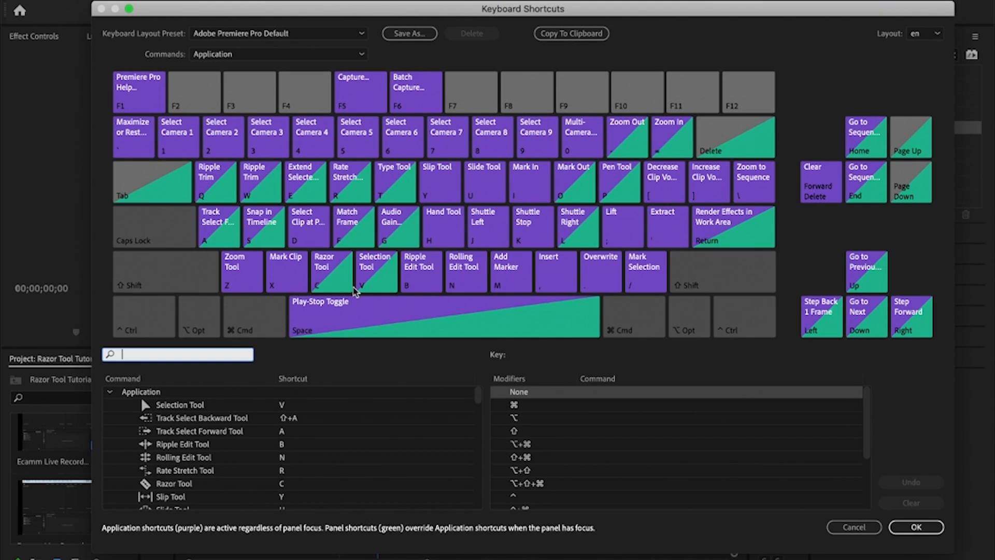
{"action": "mouse_move", "coordinate": [375, 270]}
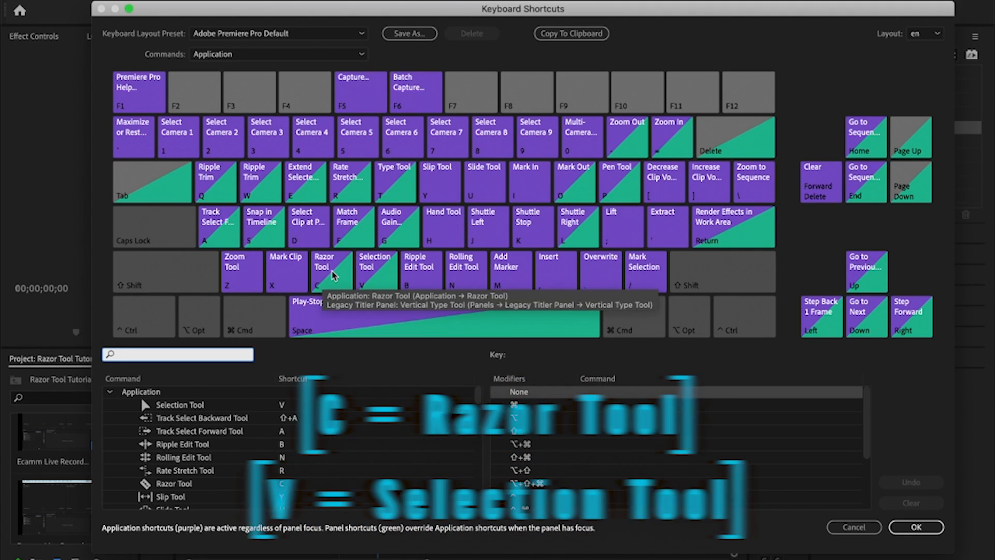
{"action": "mouse_move", "coordinate": [491, 197]}
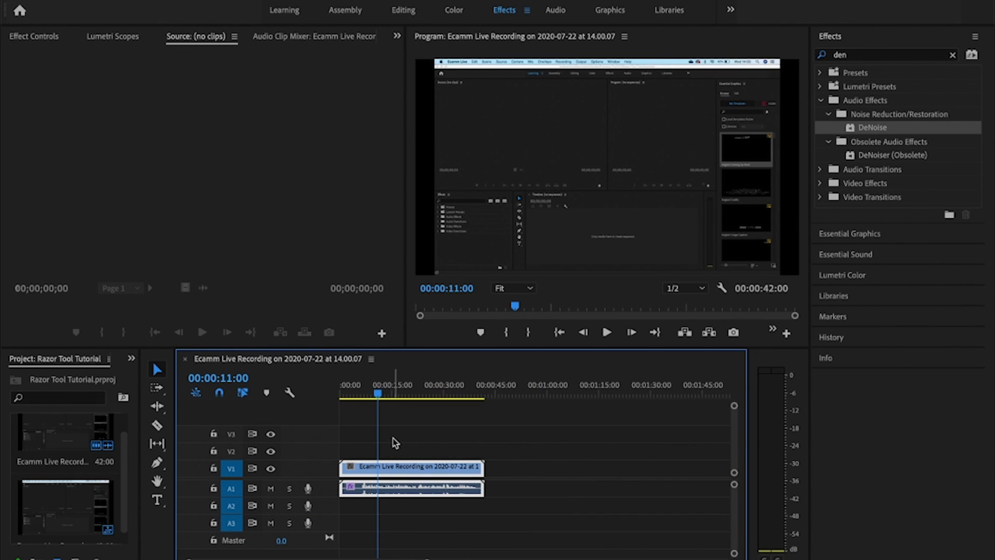
Slice the recording clip with the Razor tool at two timeline points into three pieces
{"action": "left_click", "coordinate": [157, 426]}
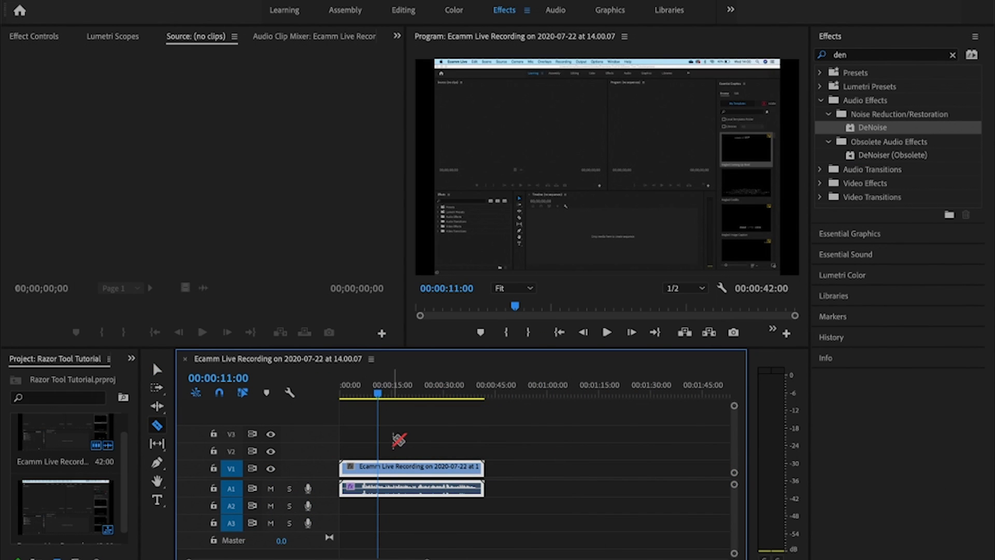
{"action": "mouse_move", "coordinate": [412, 423]}
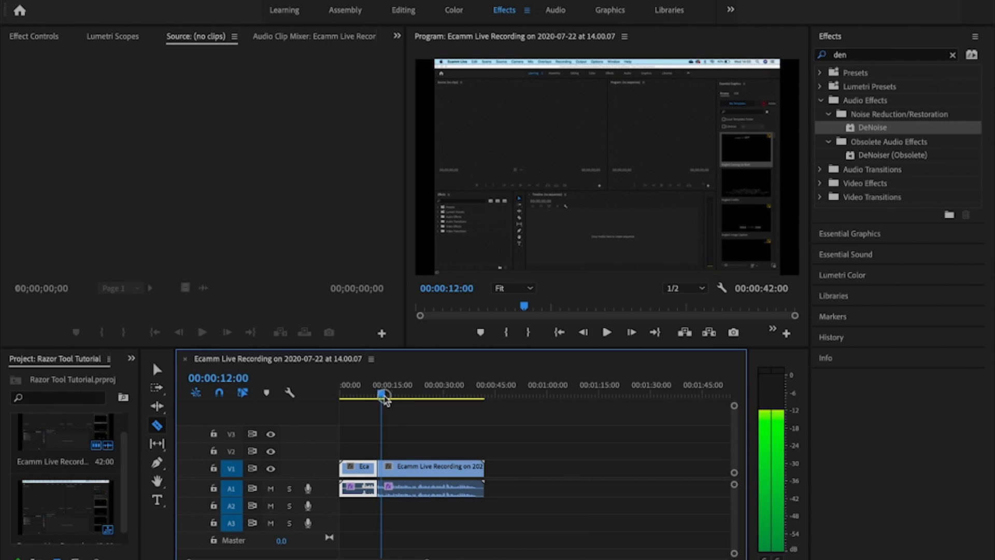
{"action": "left_click", "coordinate": [412, 394]}
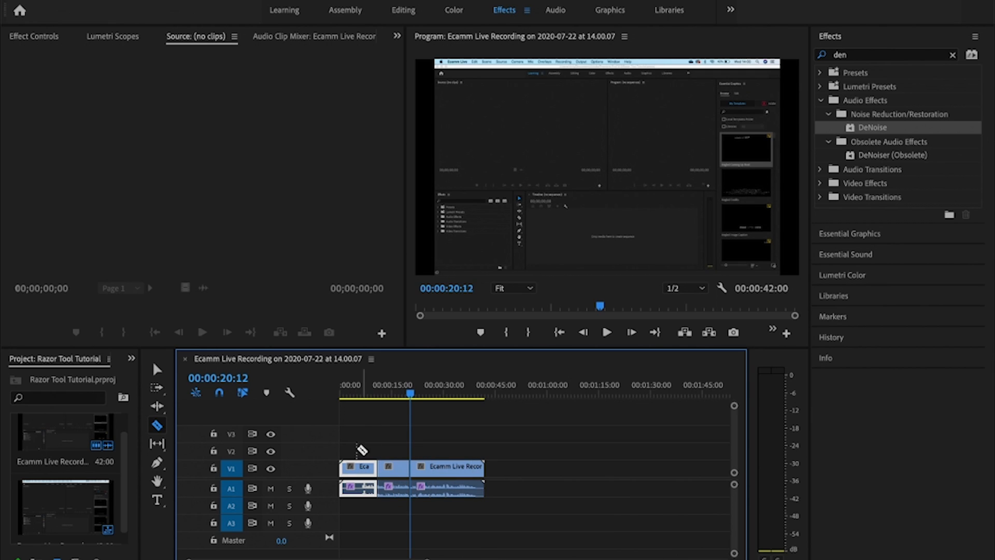
{"action": "mouse_move", "coordinate": [374, 419]}
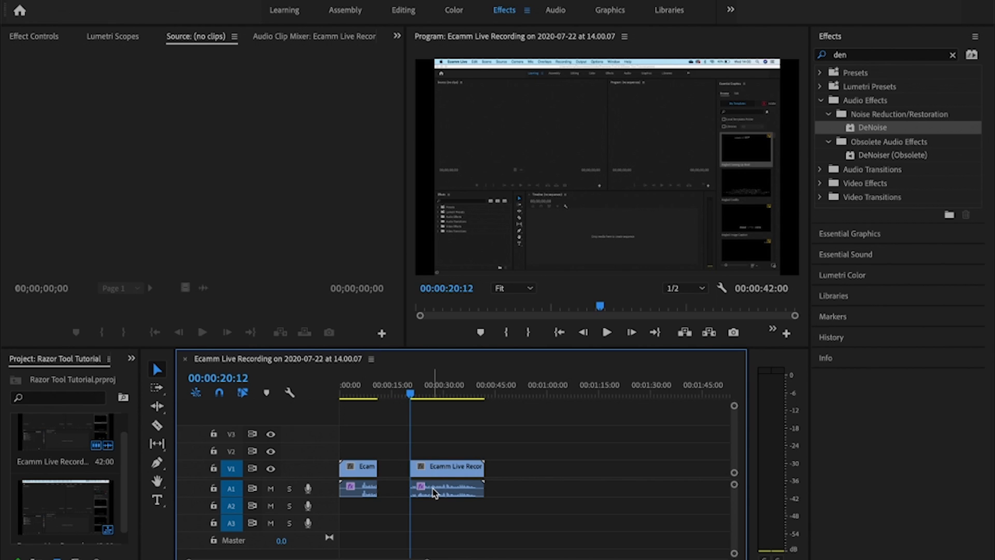
{"action": "mouse_move", "coordinate": [435, 469]}
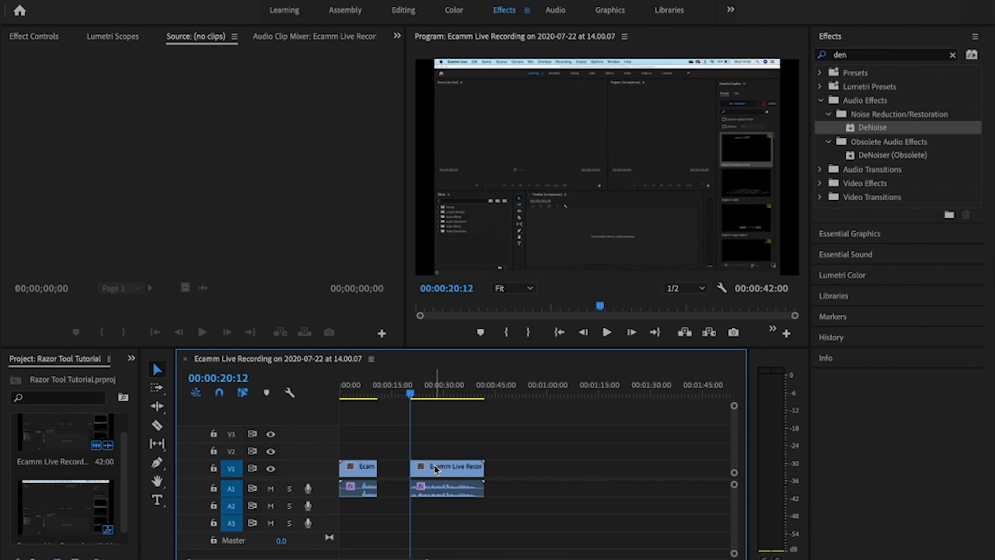